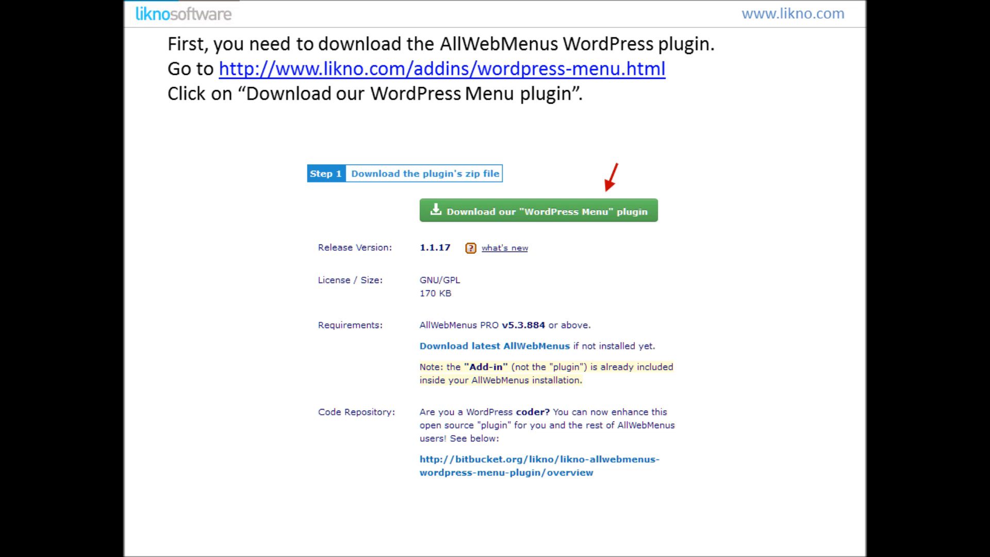
Download the AllWebMenus WordPress Menu plugin zip and save it to the downloads folder
click(543, 211)
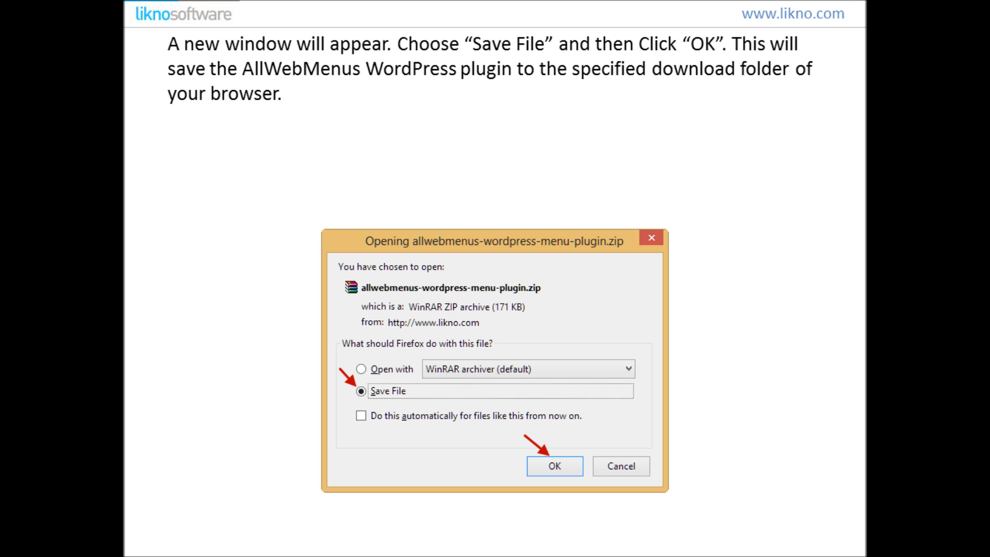
click(554, 466)
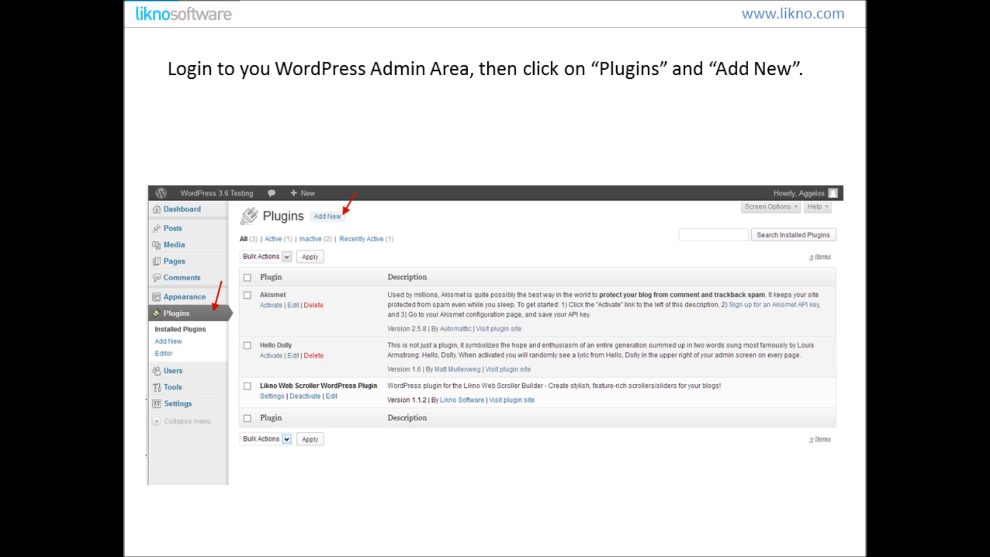
Upload the downloaded AllWebMenus plugin zip via Plugins > Add New, install and activate it
click(328, 217)
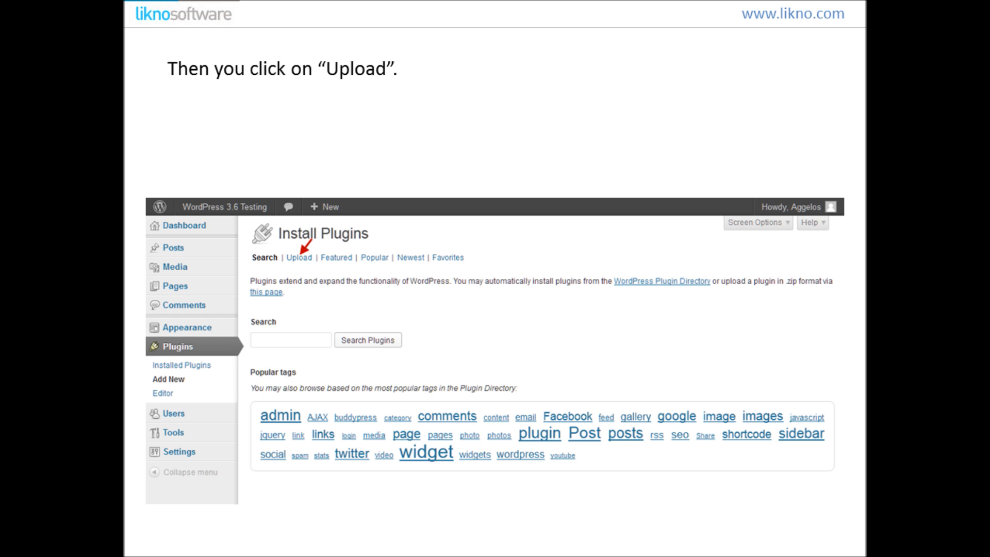
click(300, 258)
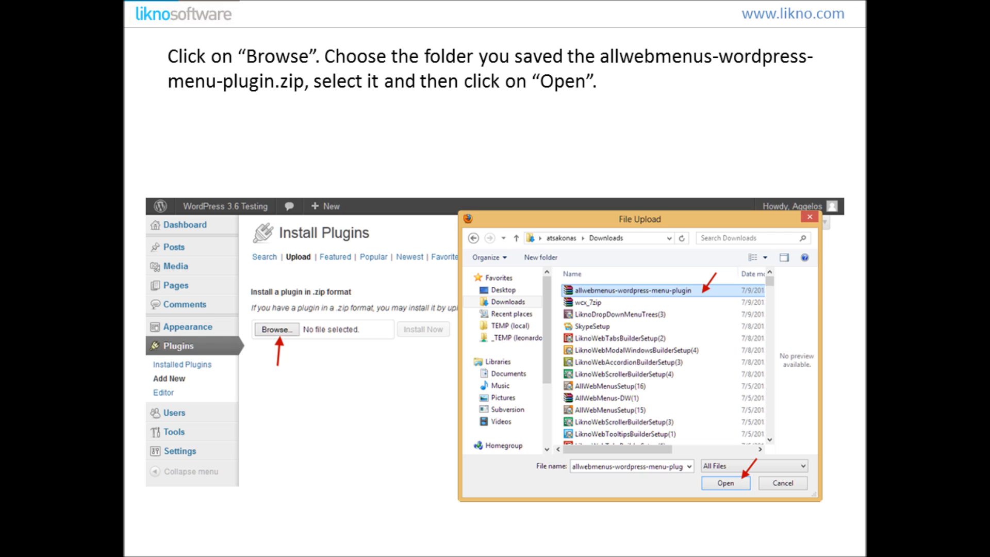
click(725, 483)
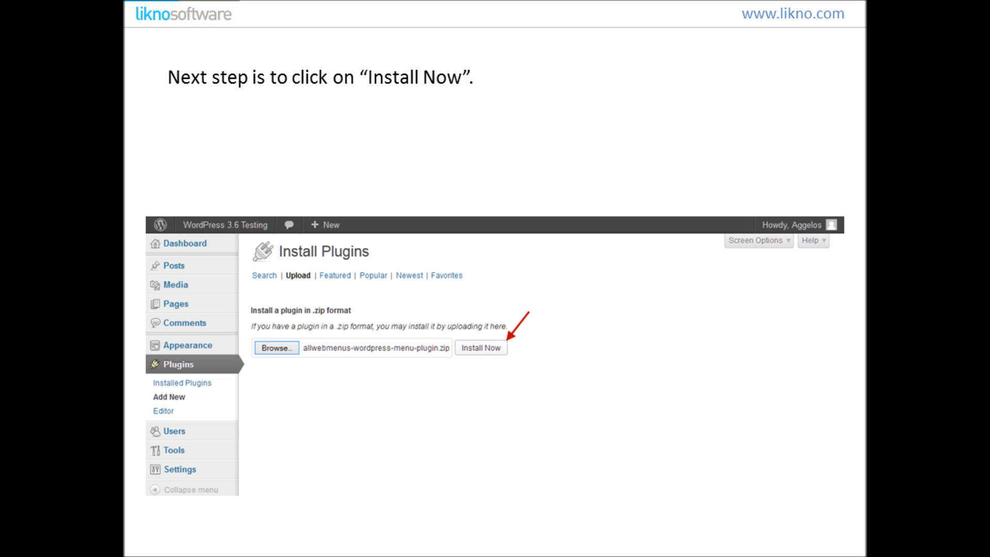
click(480, 347)
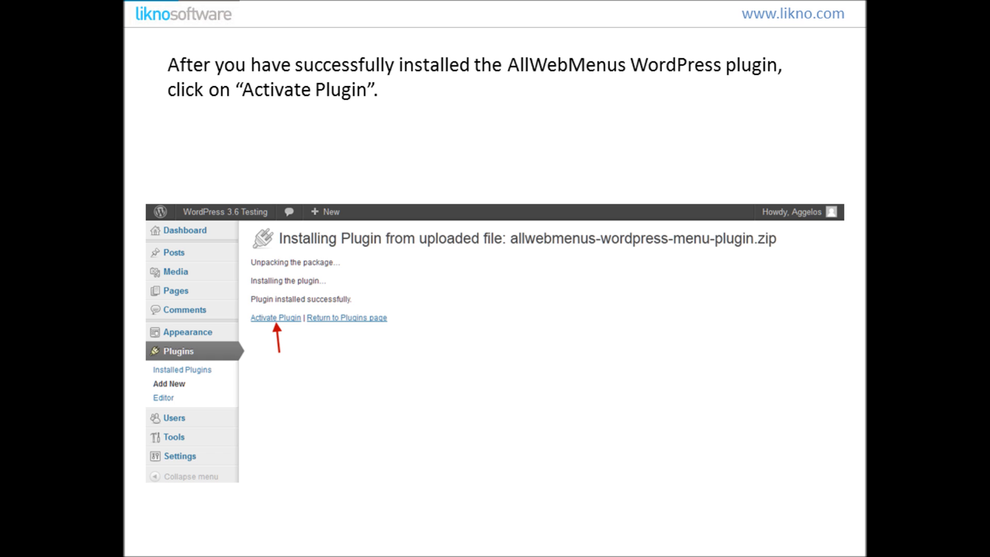
click(275, 318)
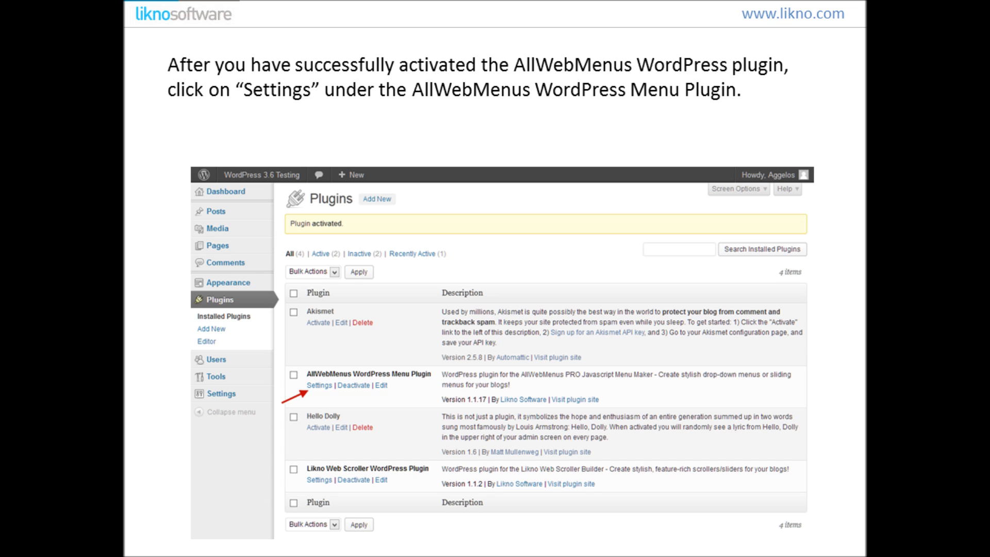
click(306, 386)
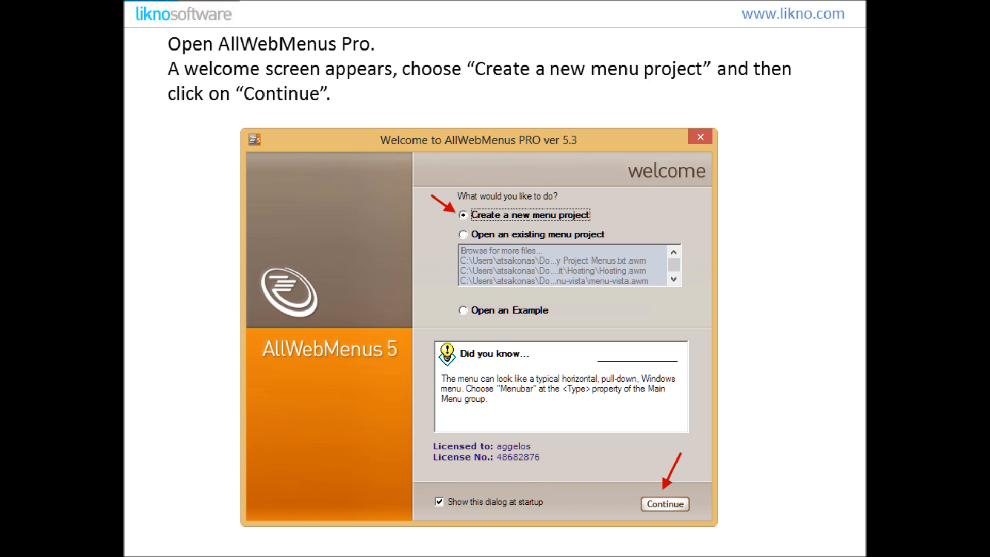
Create a new, untitled menu project in AllWebMenus PRO
click(662, 506)
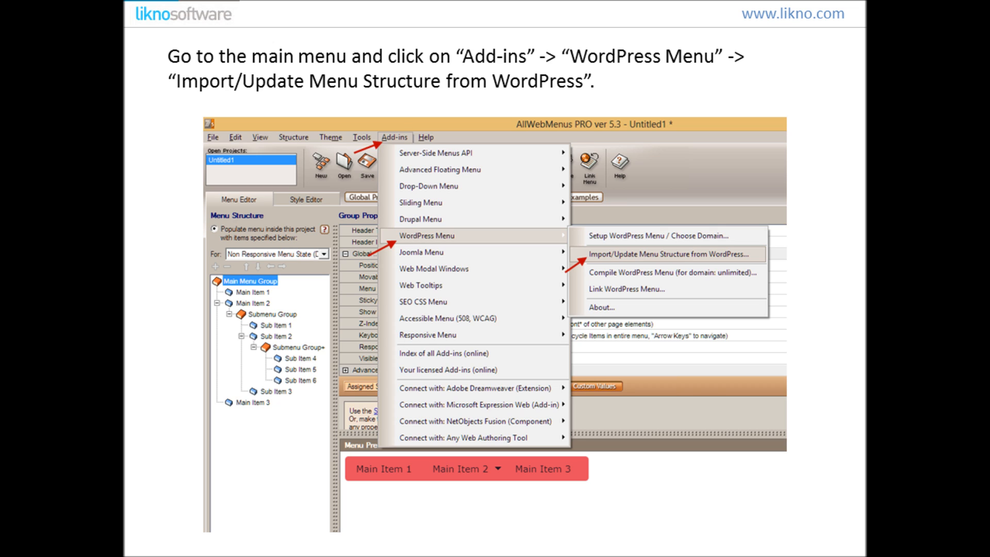
Import the pasted WordPress menu structure code, replacing existing items with Home, Sample Page, Categories
click(672, 253)
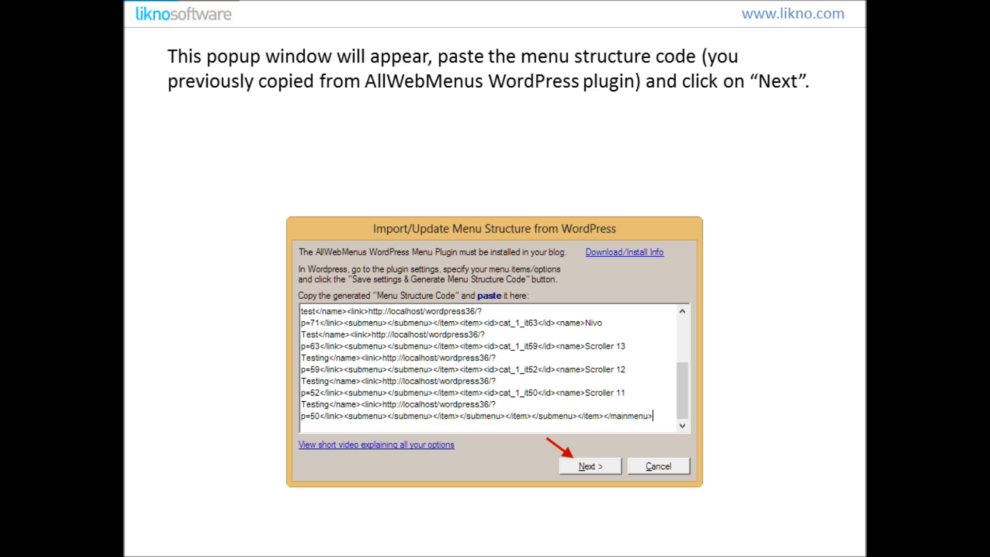
click(590, 466)
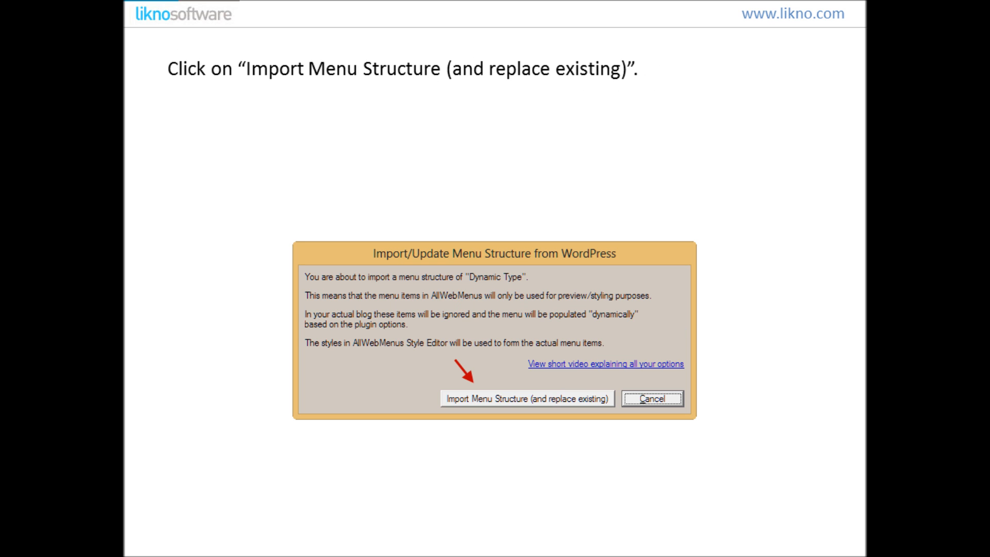
click(530, 398)
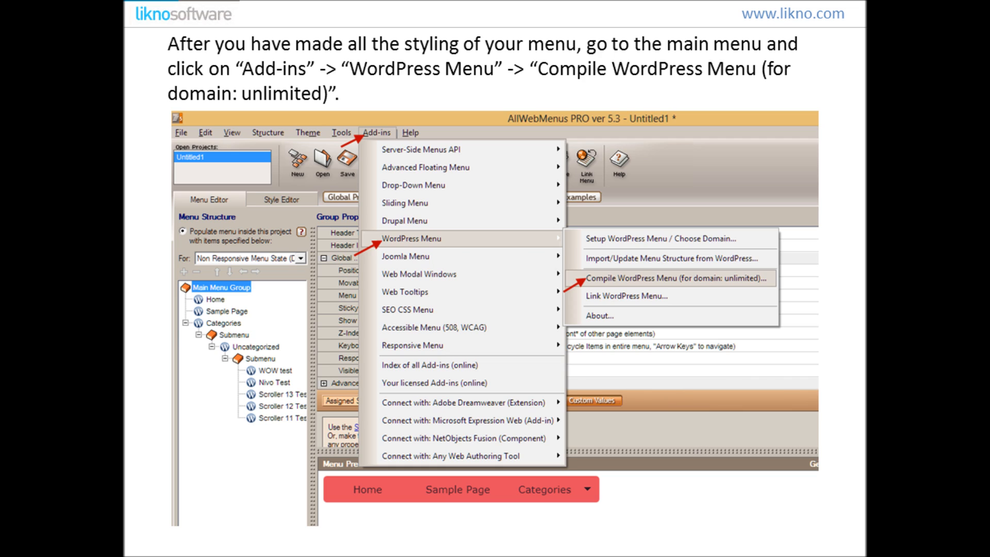
Compile the WordPress menu into a zip, accepting the Site_Root folder and menu name
click(677, 277)
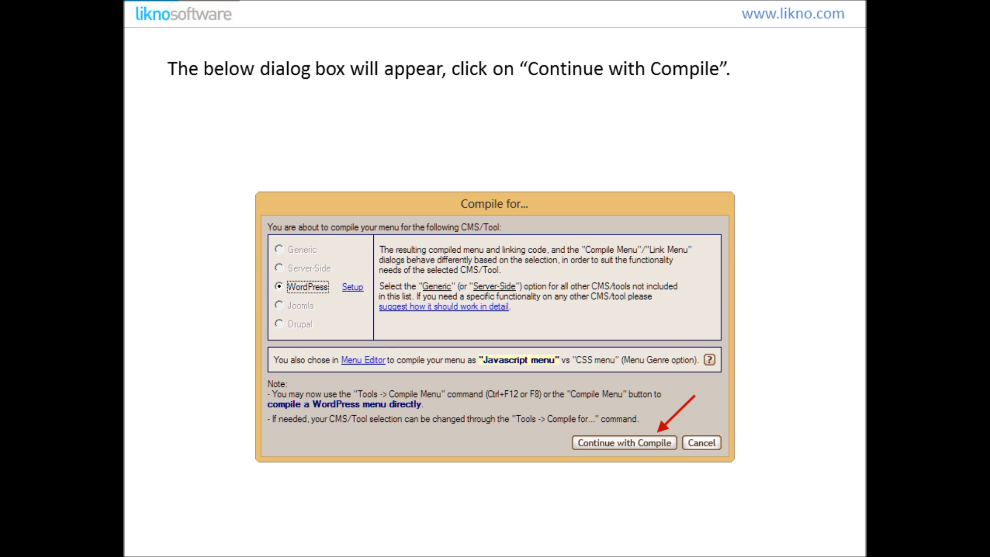
click(624, 443)
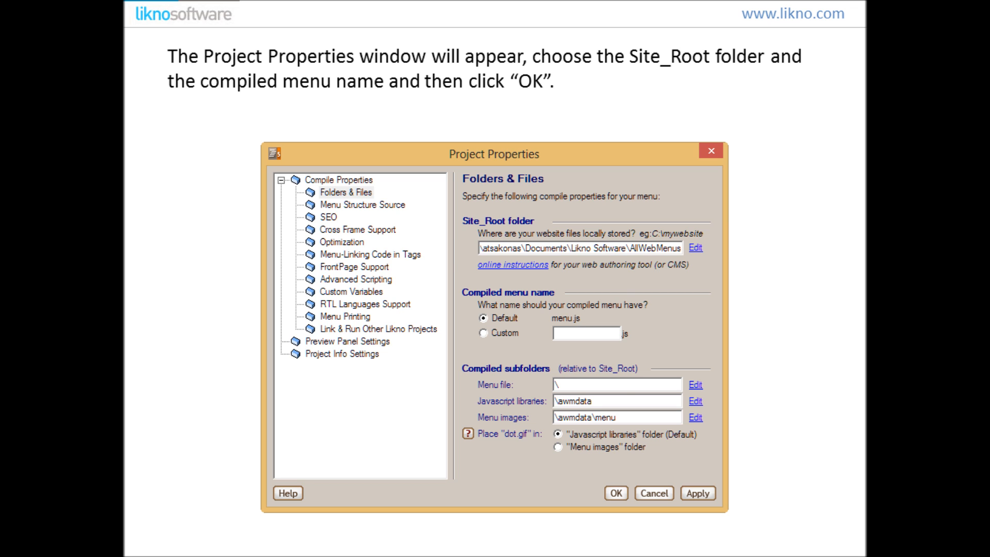
click(616, 493)
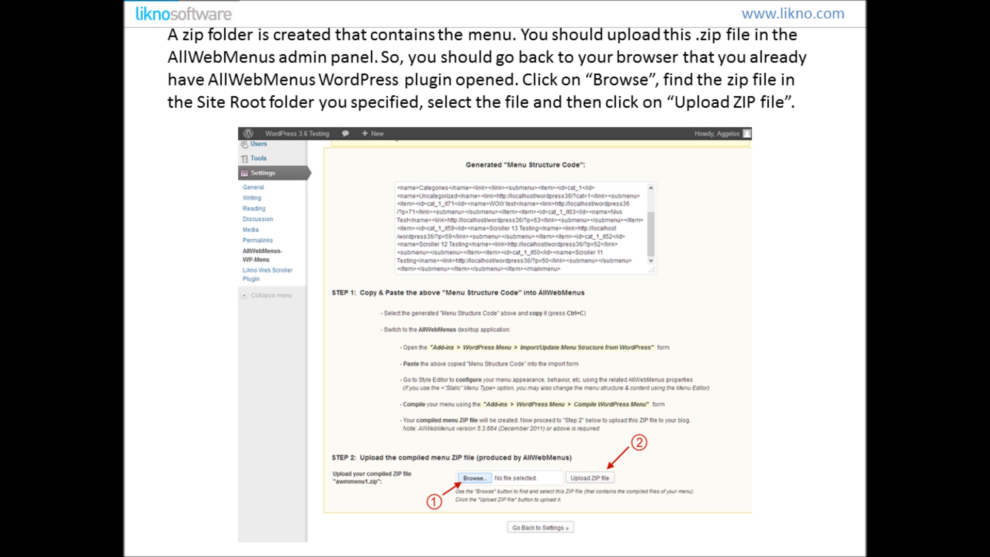